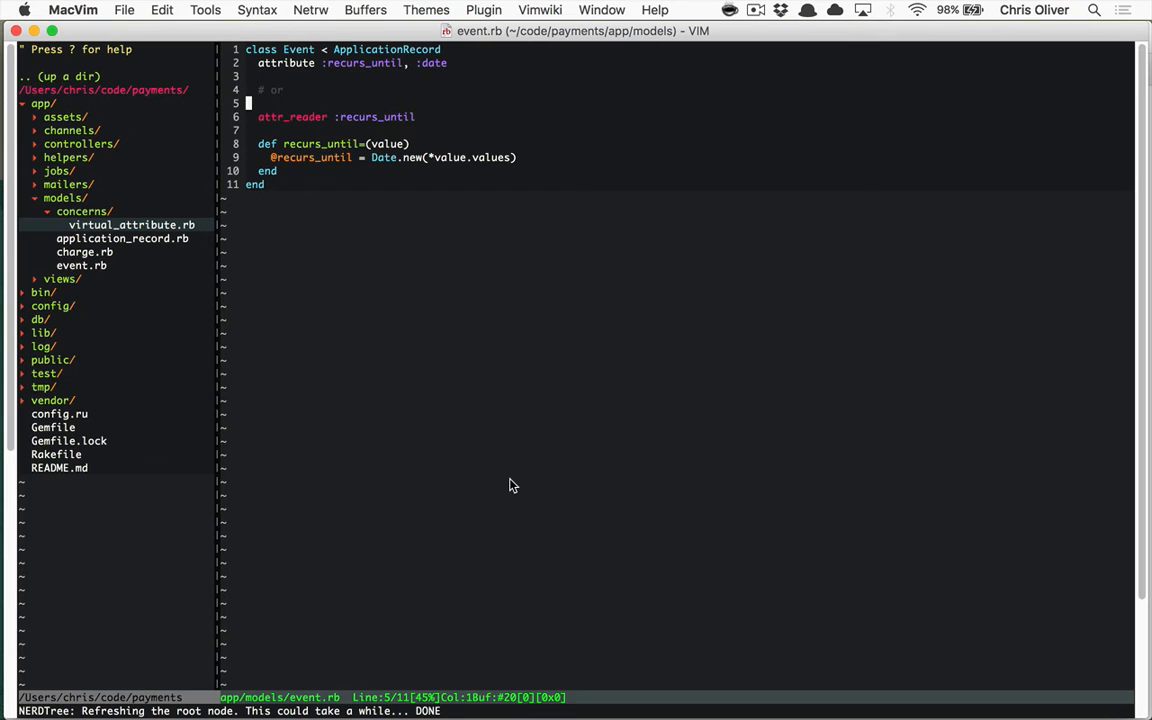
mouse_move(408, 212)
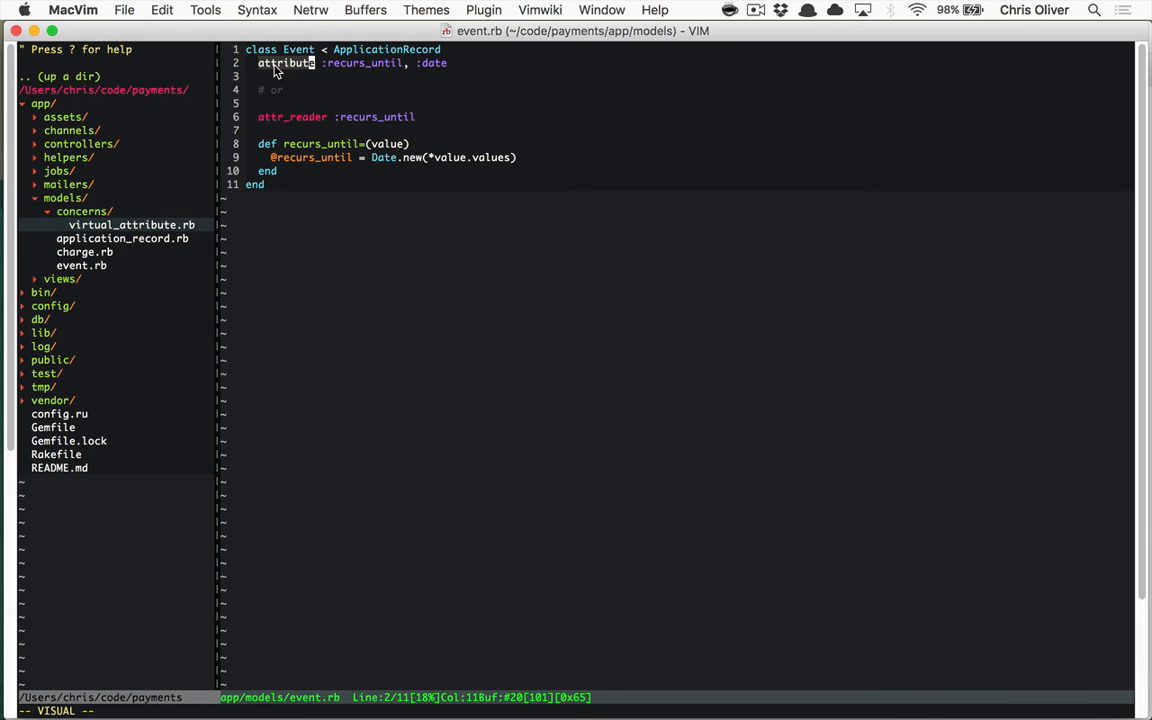
mouse_move(354, 164)
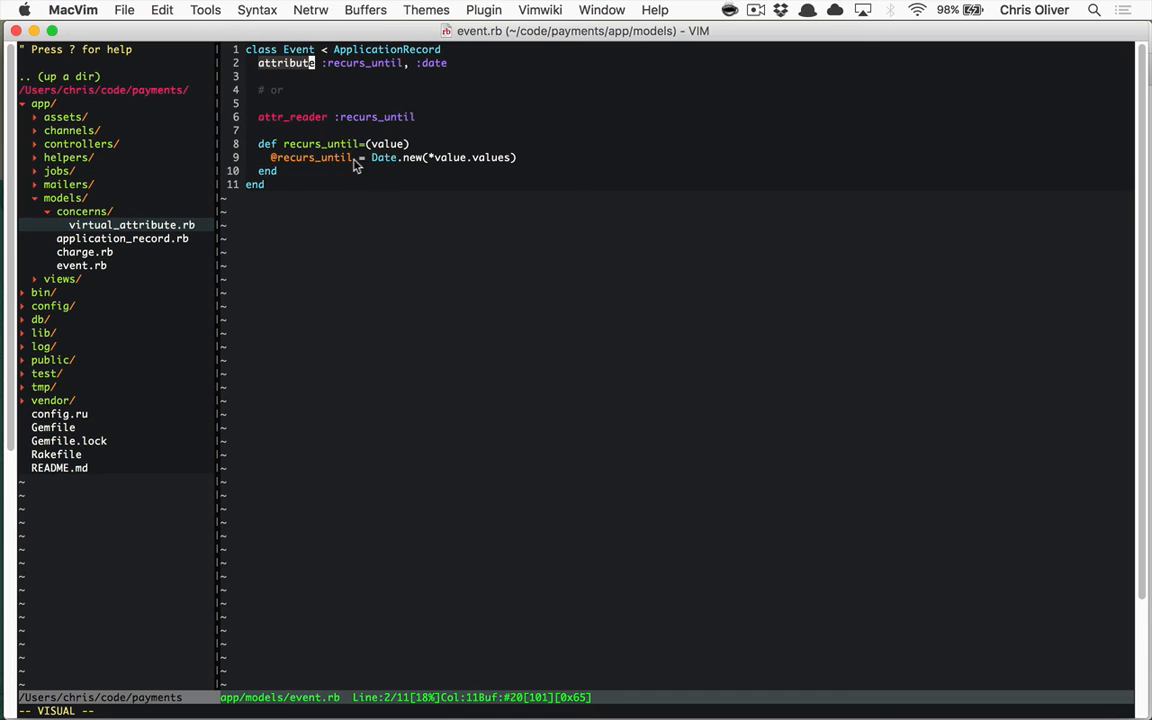
mouse_move(402, 176)
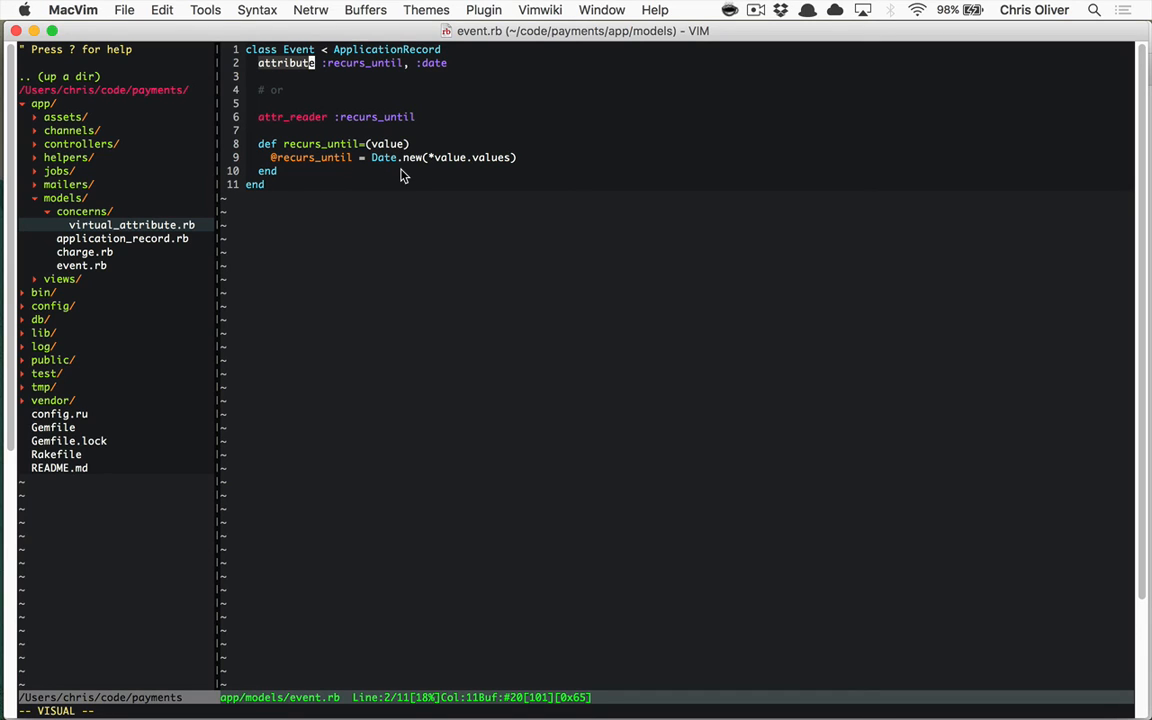
mouse_move(420, 176)
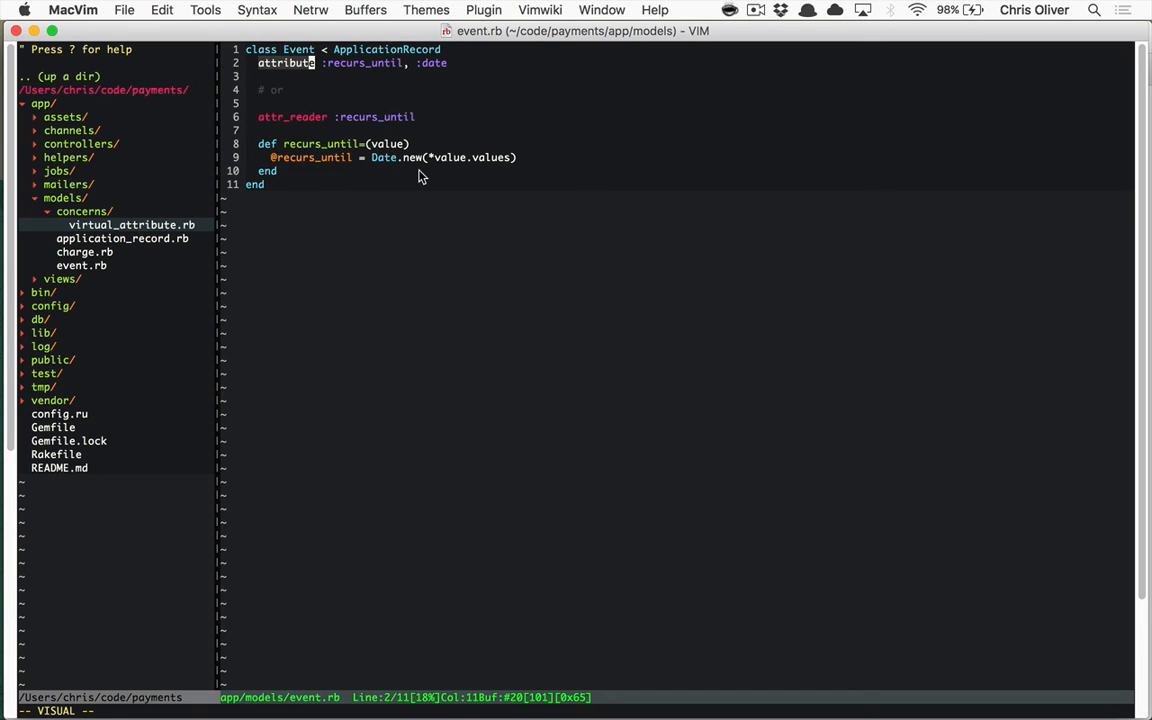